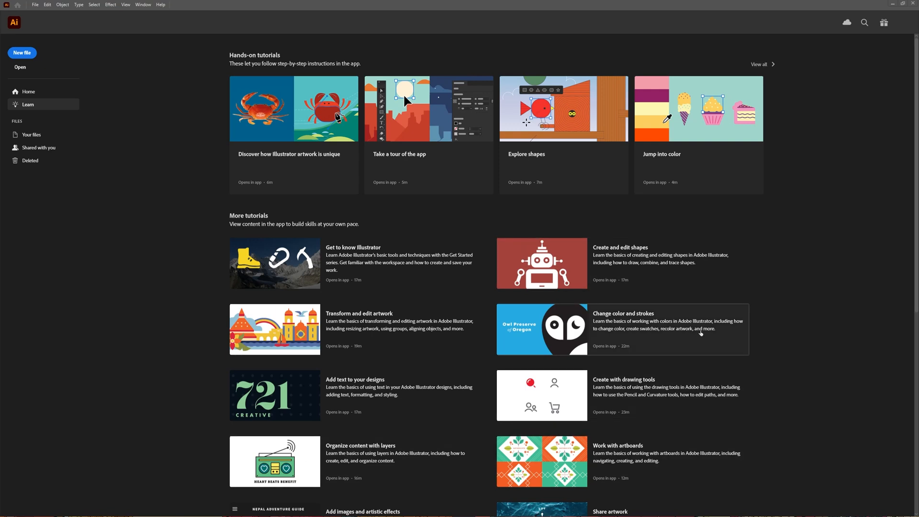
{"action": "mouse_move", "coordinate": [701, 333]}
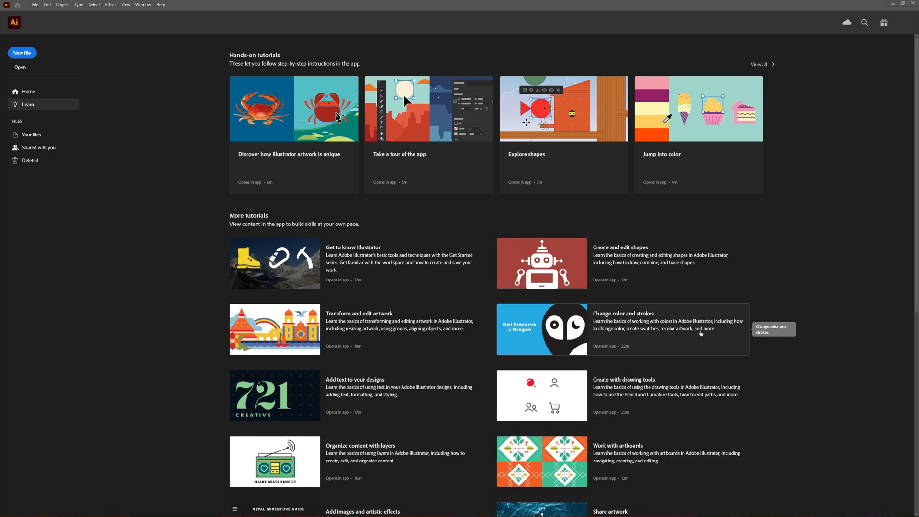
{"action": "mouse_move", "coordinate": [418, 302]}
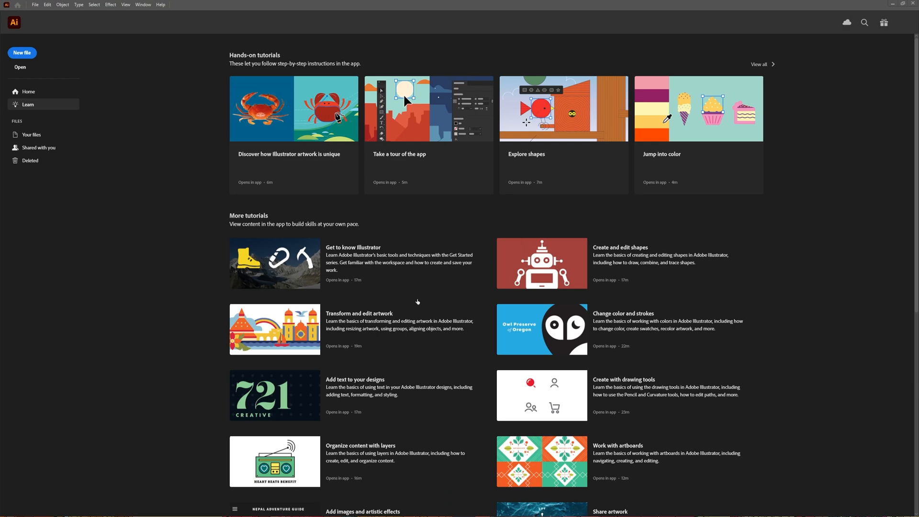
{"action": "mouse_move", "coordinate": [52, 38]}
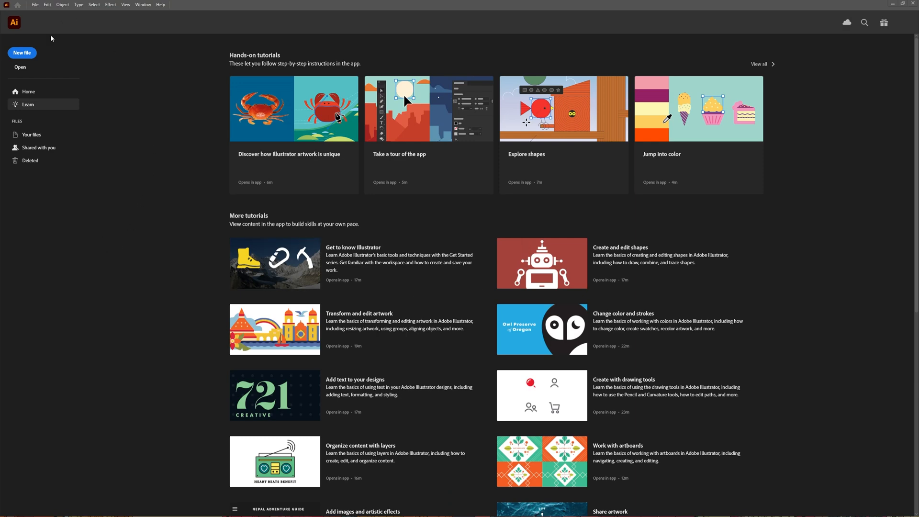
Step: Start a new document using the 1080 × 1080 px preset with Advanced Options collapsed
{"action": "left_click", "coordinate": [21, 53]}
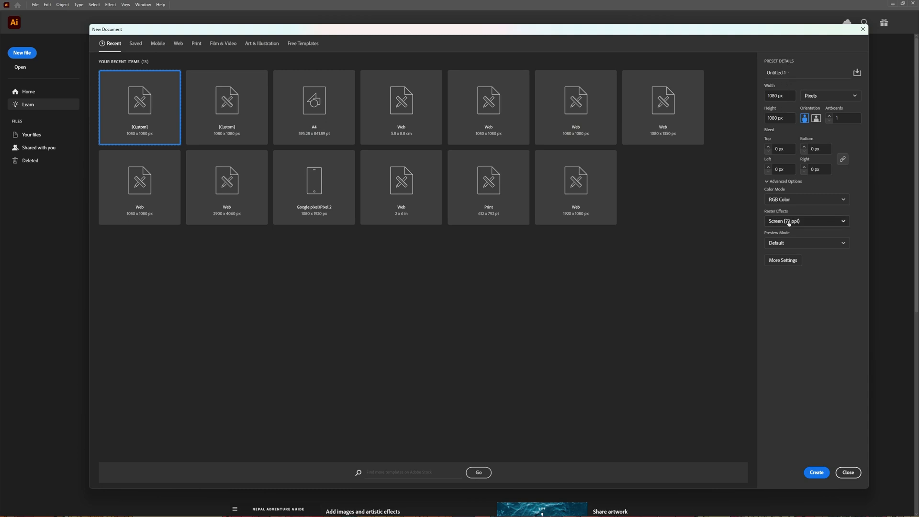
{"action": "left_click", "coordinate": [784, 182]}
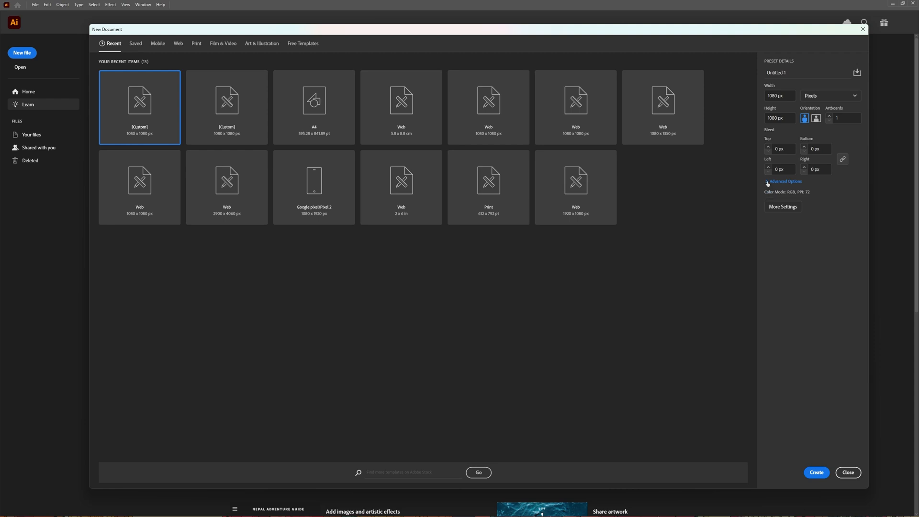
Step: Review the advanced options, leaving Raster Effects at Screen (72 ppi)
{"action": "left_click", "coordinate": [784, 182]}
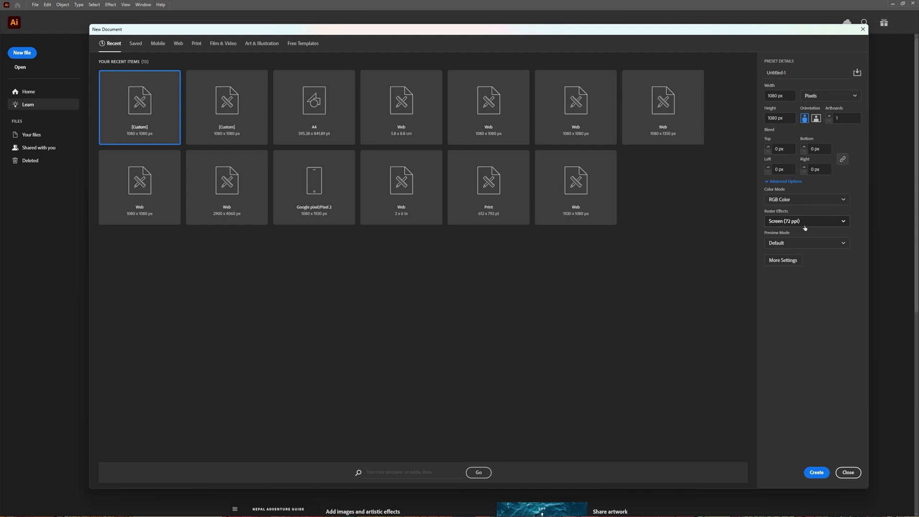
{"action": "mouse_move", "coordinate": [812, 244]}
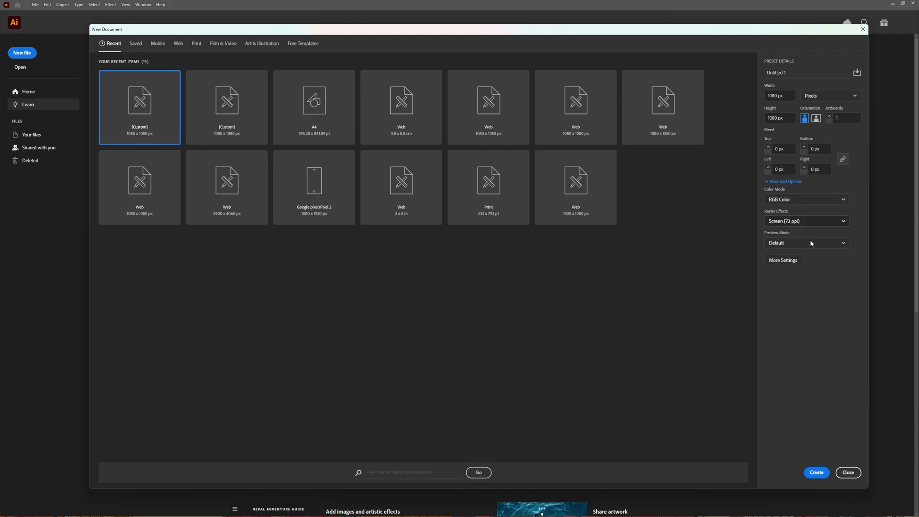
{"action": "mouse_move", "coordinate": [841, 225]}
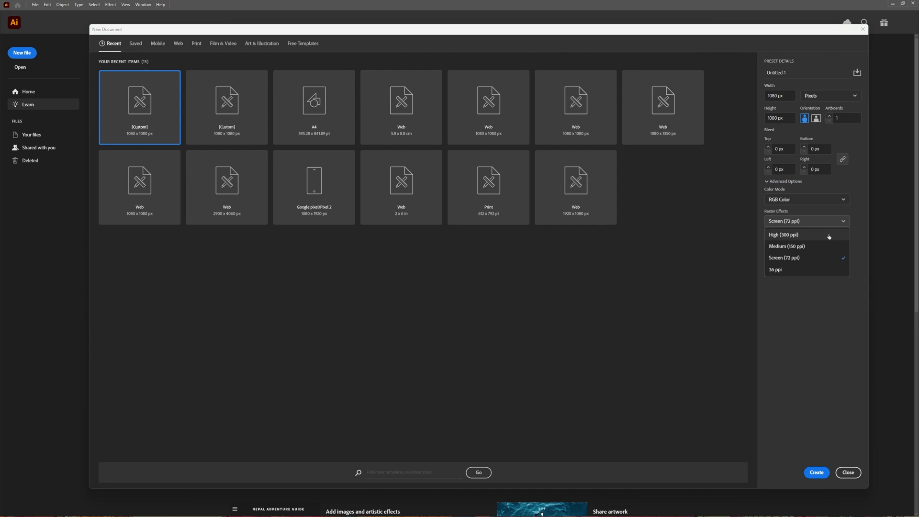
{"action": "mouse_move", "coordinate": [787, 236]}
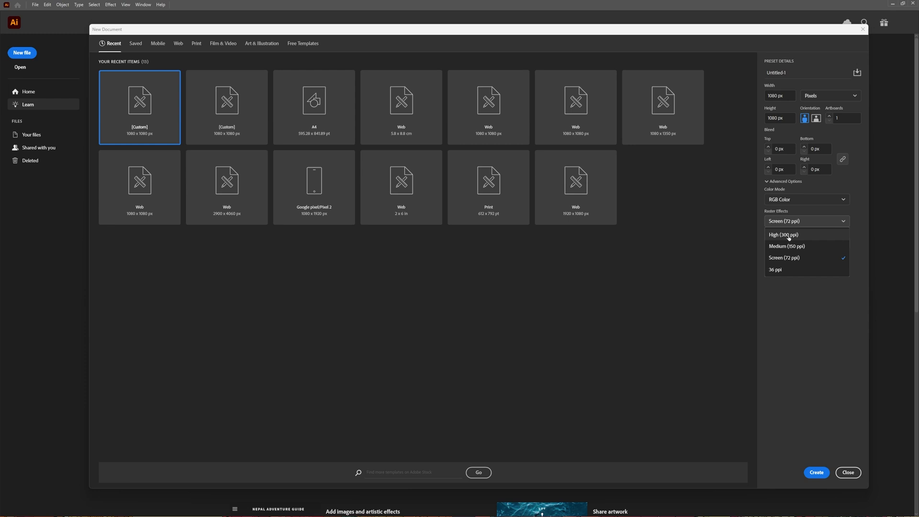
{"action": "mouse_move", "coordinate": [804, 238]}
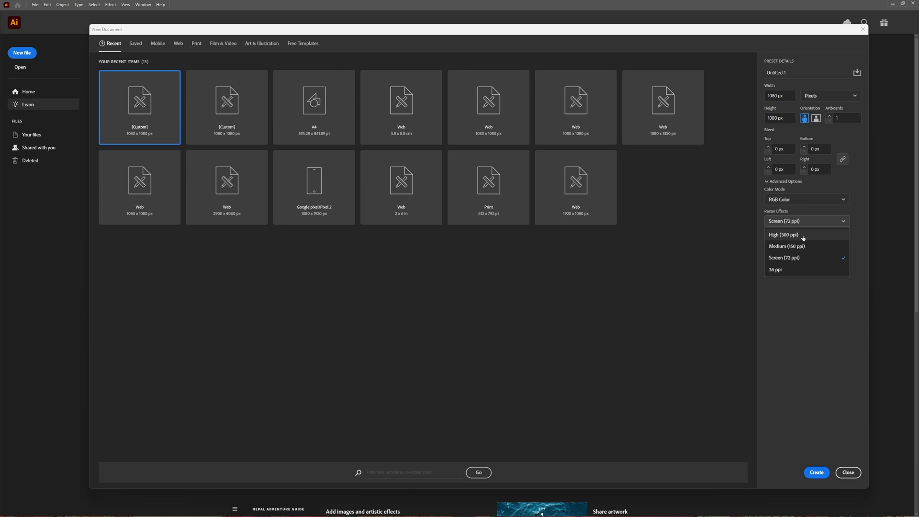
{"action": "mouse_move", "coordinate": [793, 265]}
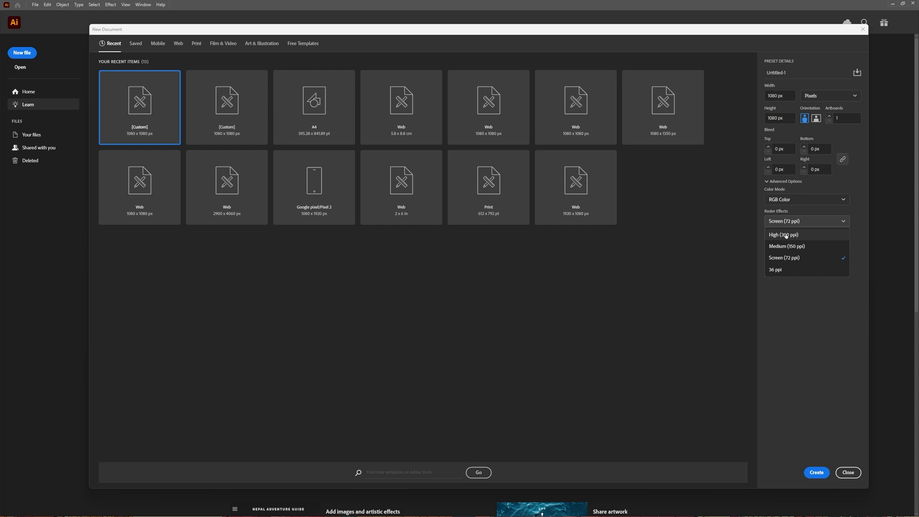
{"action": "left_click", "coordinate": [784, 258]}
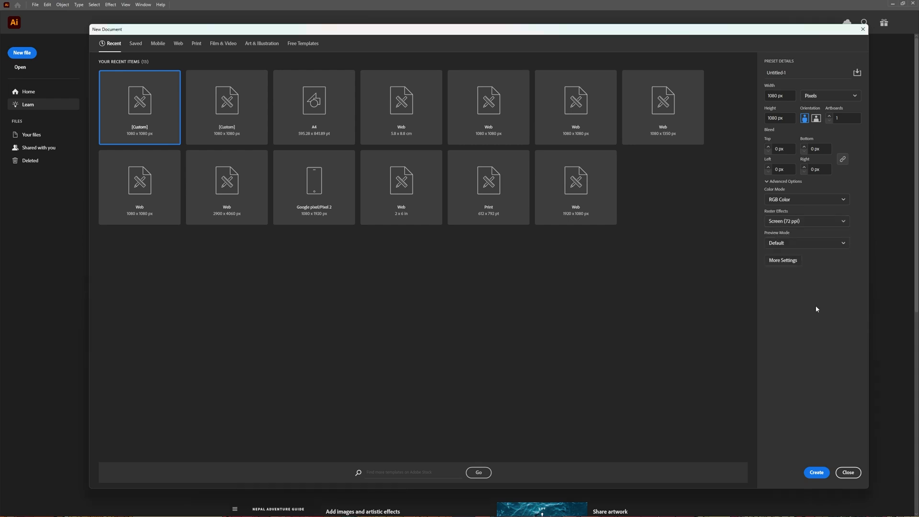
{"action": "mouse_move", "coordinate": [766, 371]}
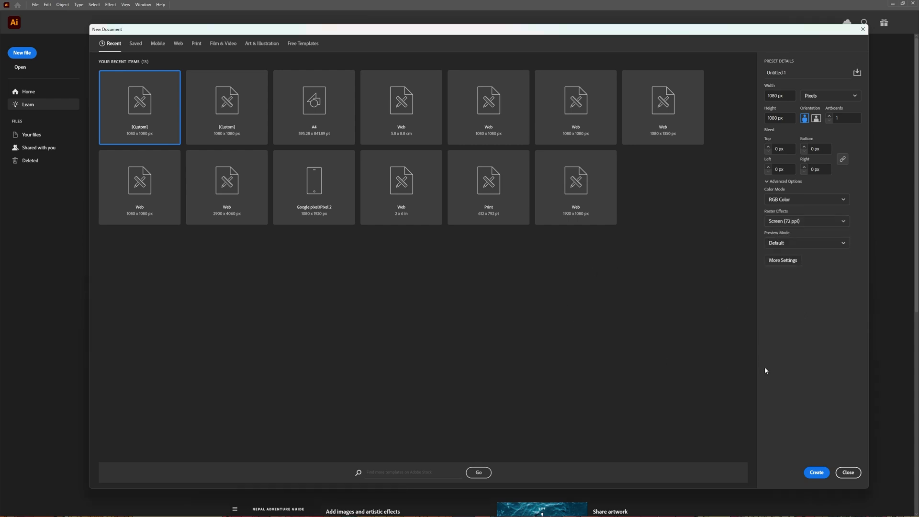
{"action": "mouse_move", "coordinate": [643, 150]}
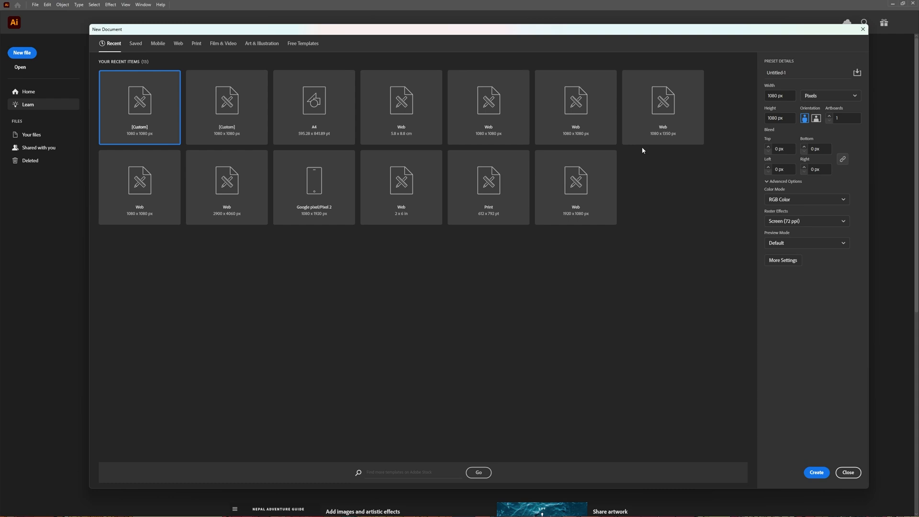
{"action": "mouse_move", "coordinate": [818, 227]}
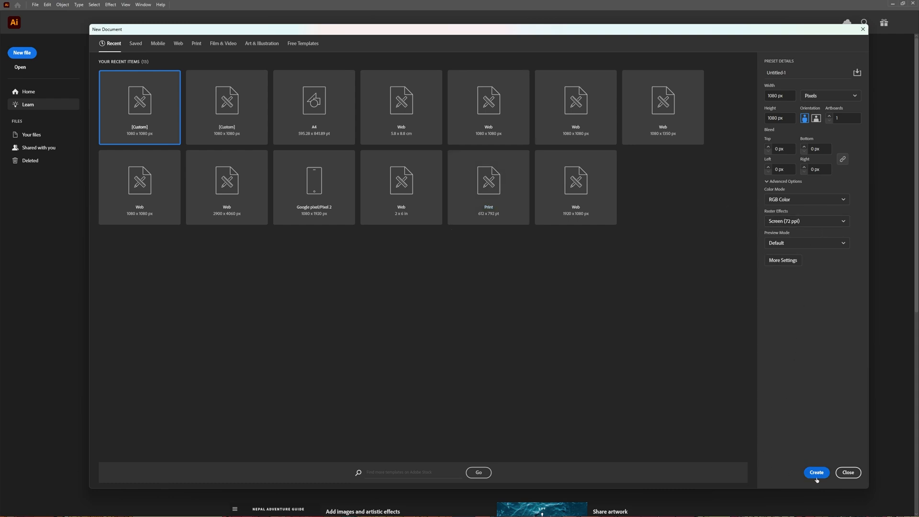
Step: Create the 1080 × 1080 px document showing the nachos-and-guacamole photo
{"action": "left_click", "coordinate": [817, 474]}
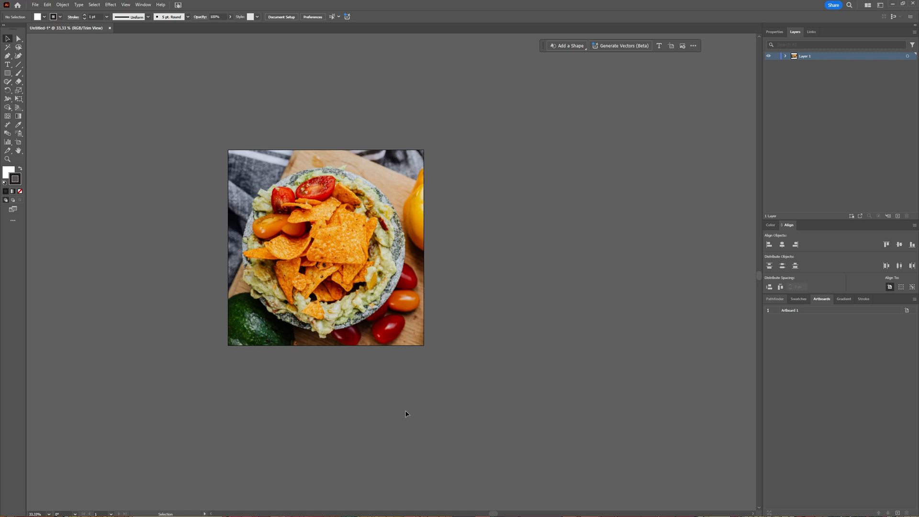
{"action": "mouse_move", "coordinate": [226, 361]}
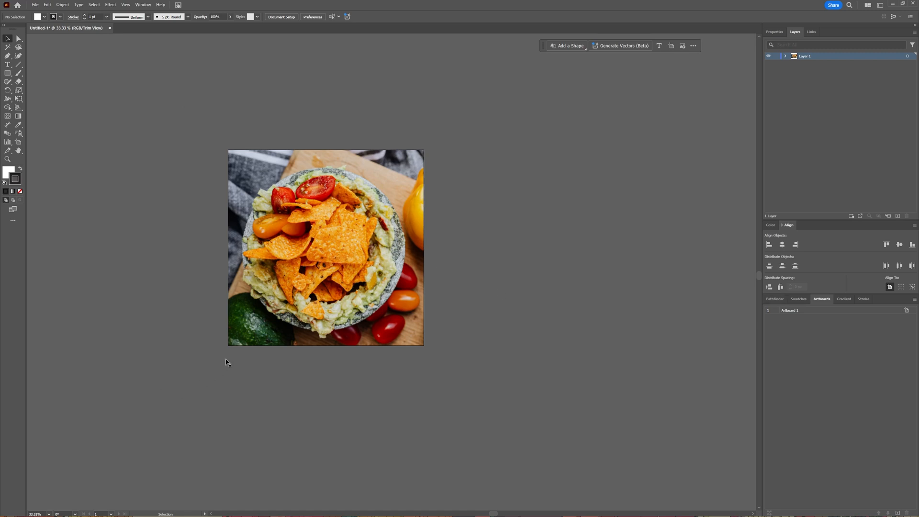
{"action": "mouse_move", "coordinate": [496, 212]}
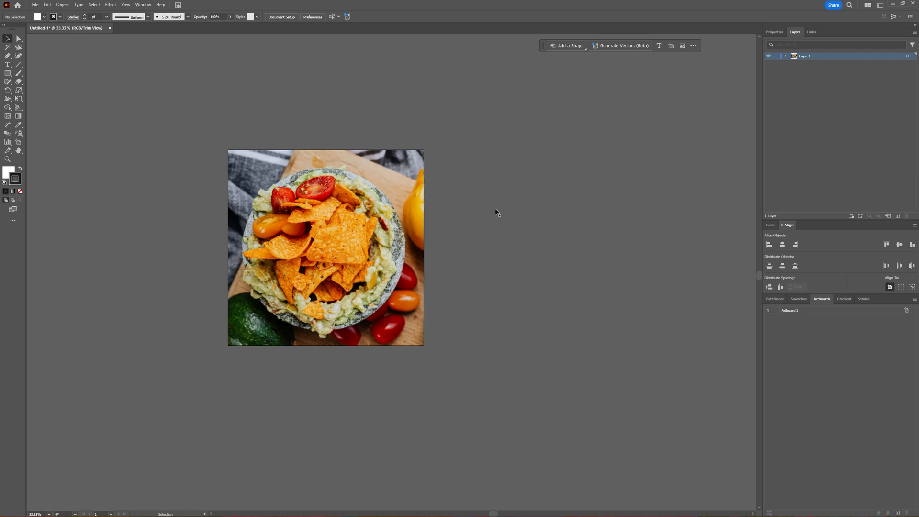
{"action": "mouse_move", "coordinate": [400, 262]}
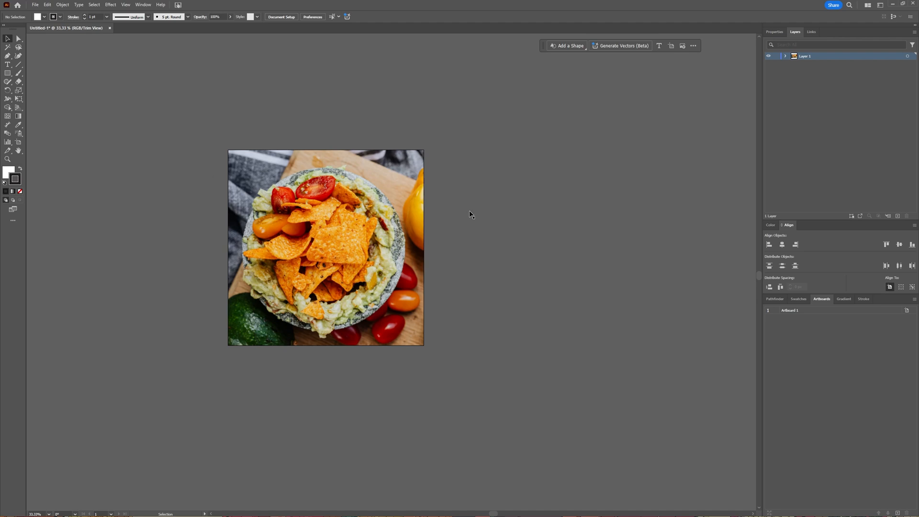
{"action": "mouse_move", "coordinate": [458, 255]}
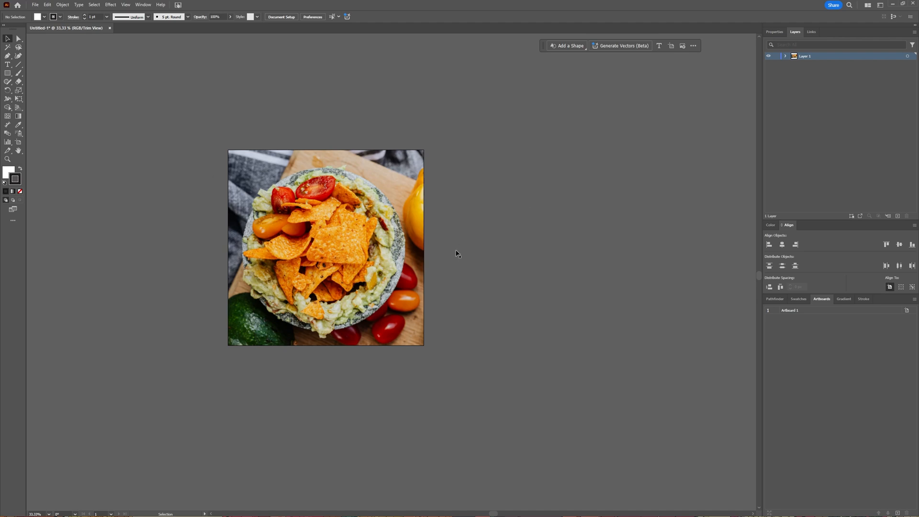
{"action": "mouse_move", "coordinate": [412, 276]}
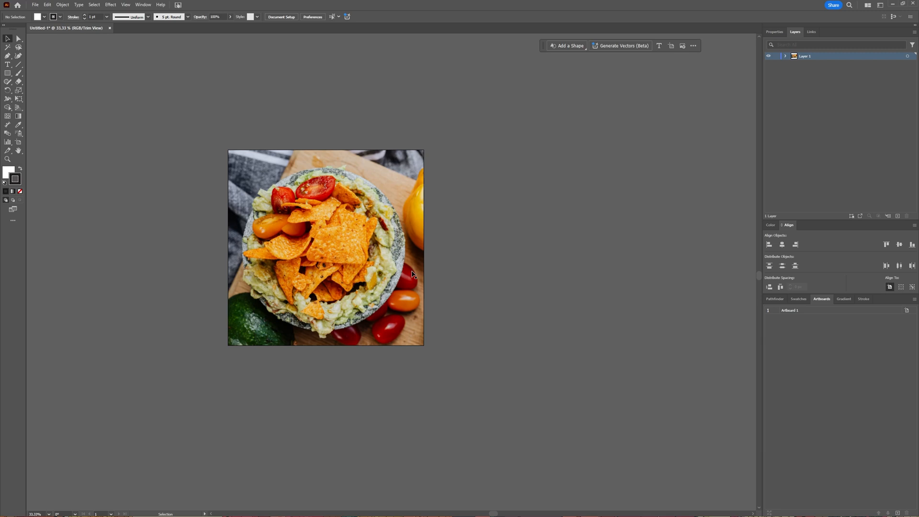
{"action": "mouse_move", "coordinate": [405, 269]}
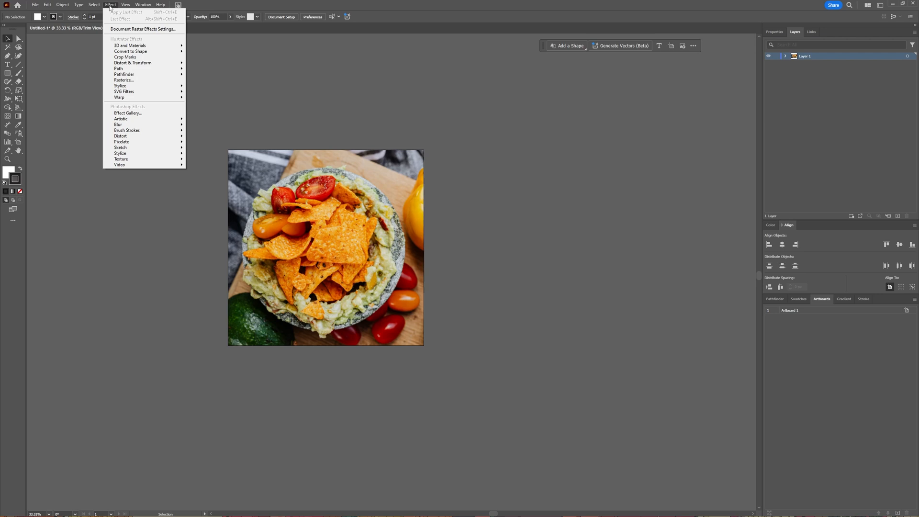
Step: Set Document Raster Effects resolution to High (300 ppi) and apply it
{"action": "left_click", "coordinate": [140, 29]}
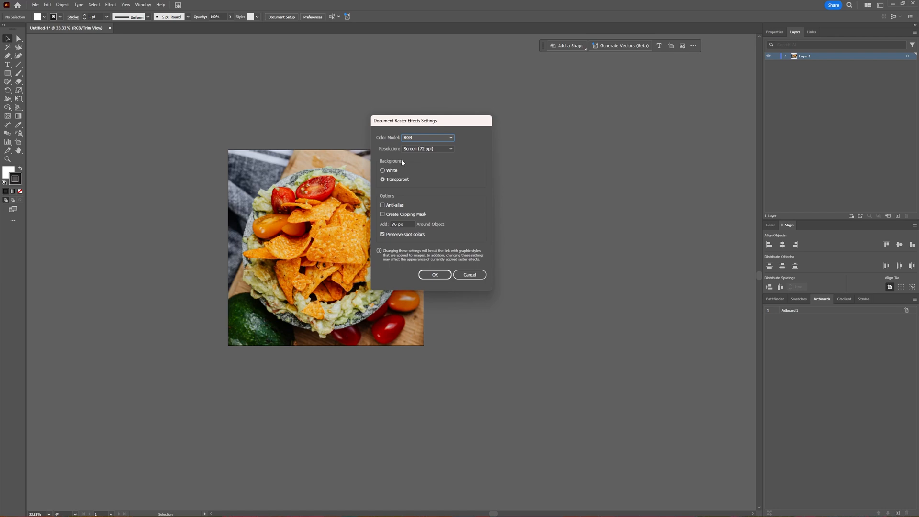
{"action": "mouse_move", "coordinate": [435, 140]}
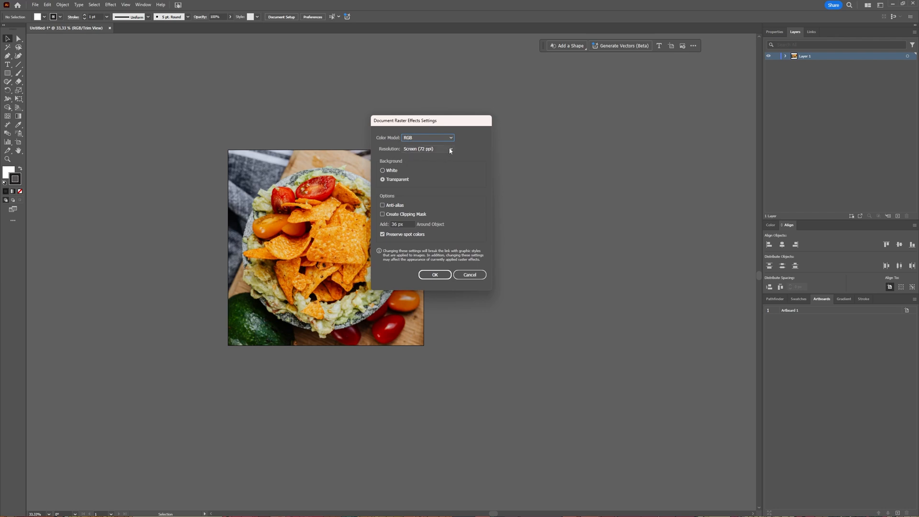
{"action": "left_click", "coordinate": [450, 148]}
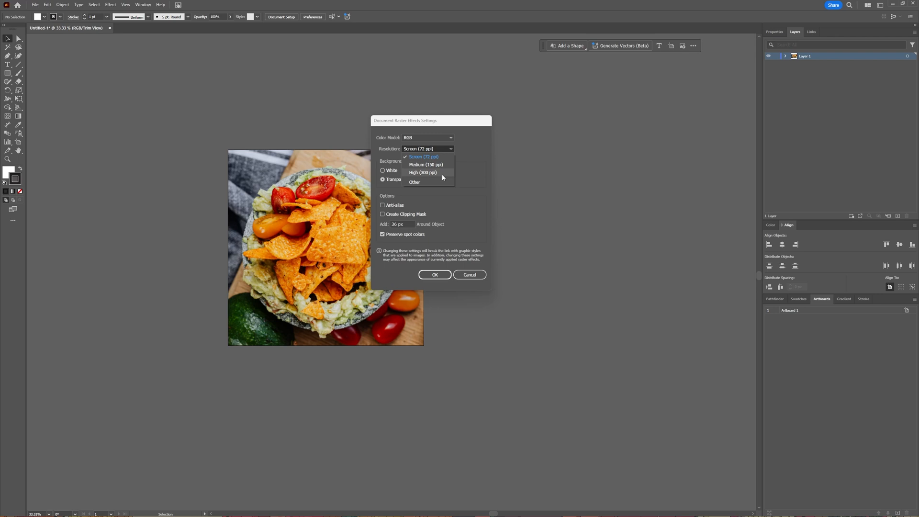
{"action": "left_click", "coordinate": [423, 172]}
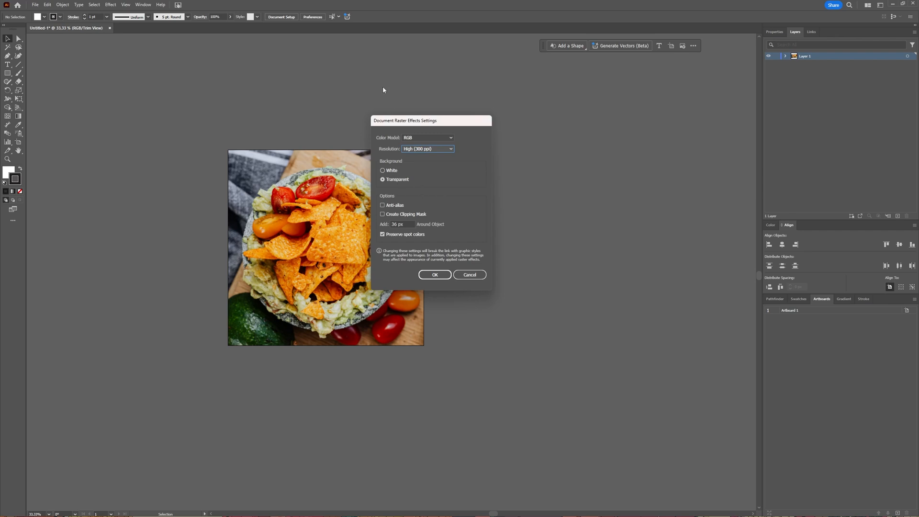
{"action": "mouse_move", "coordinate": [425, 161]}
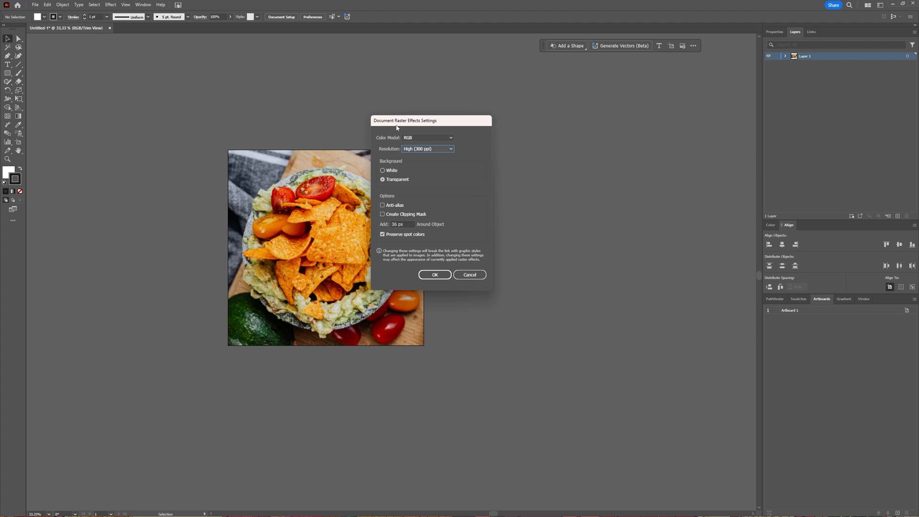
{"action": "mouse_move", "coordinate": [432, 203]}
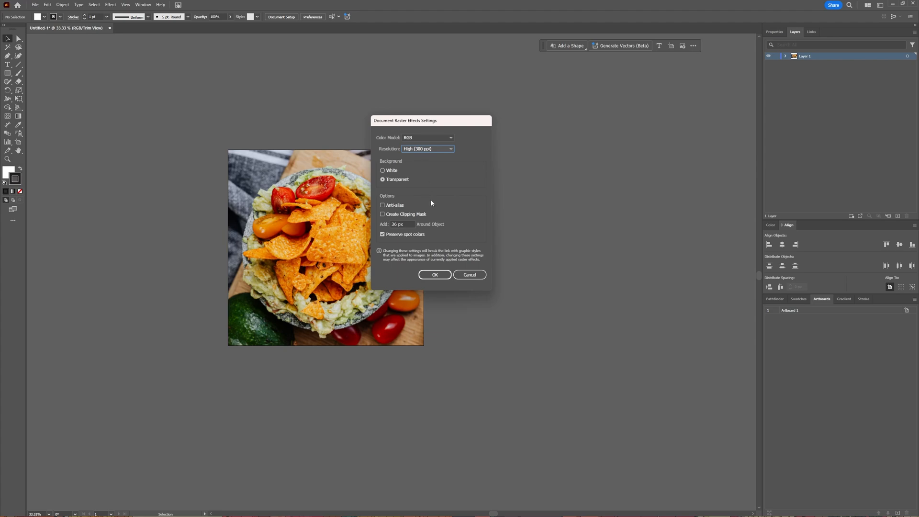
{"action": "left_click", "coordinate": [435, 275]}
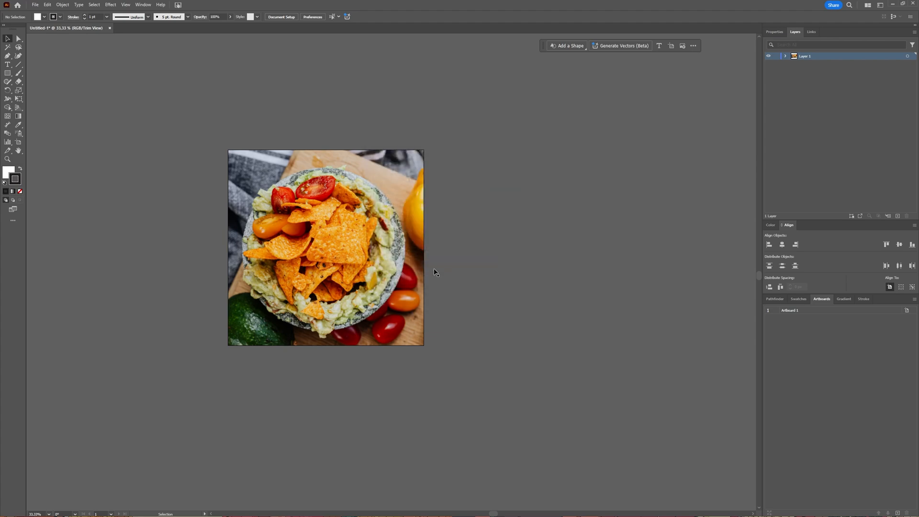